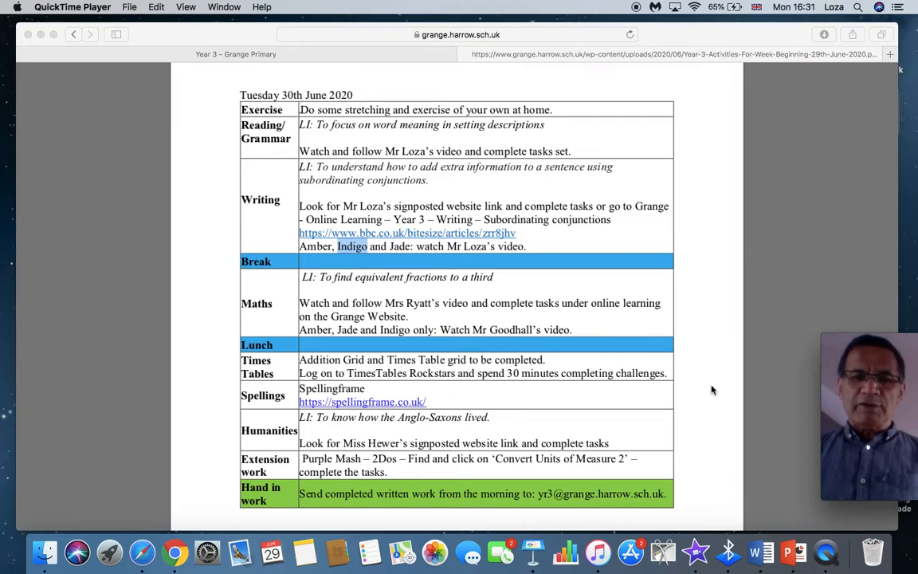
{"action": "mouse_move", "coordinate": [692, 268]}
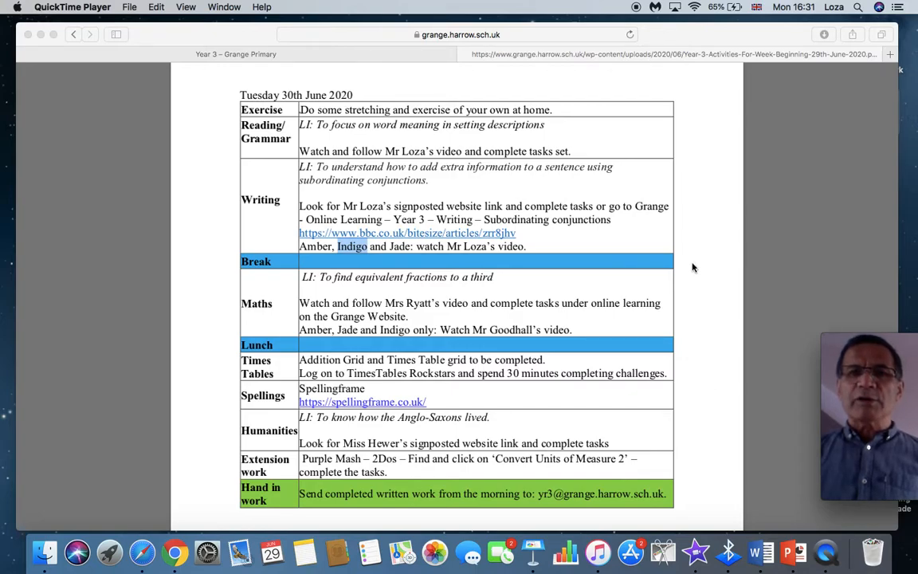